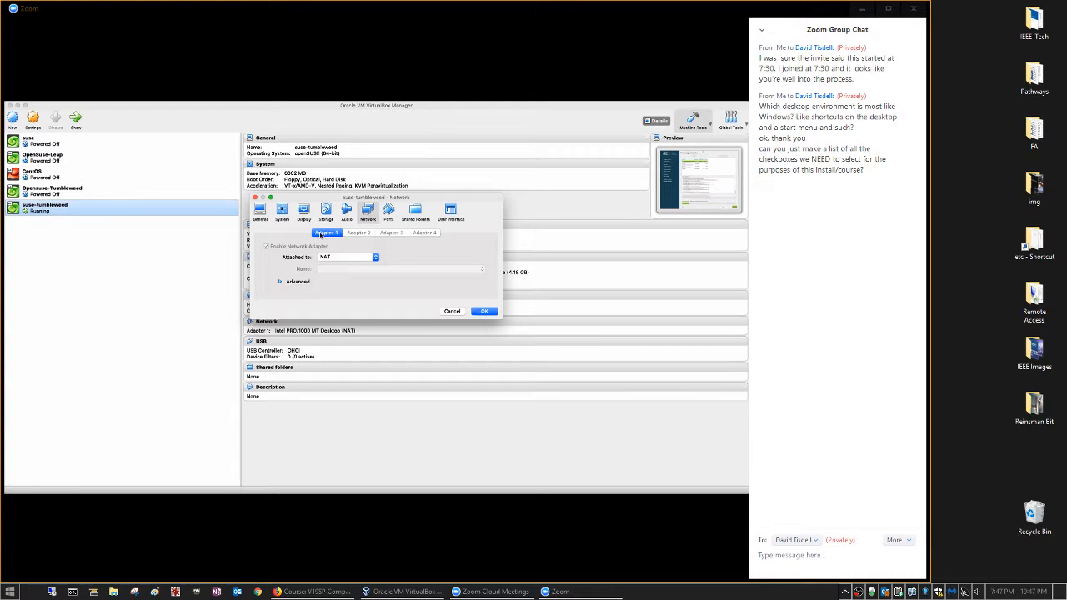
mouse_move(365, 261)
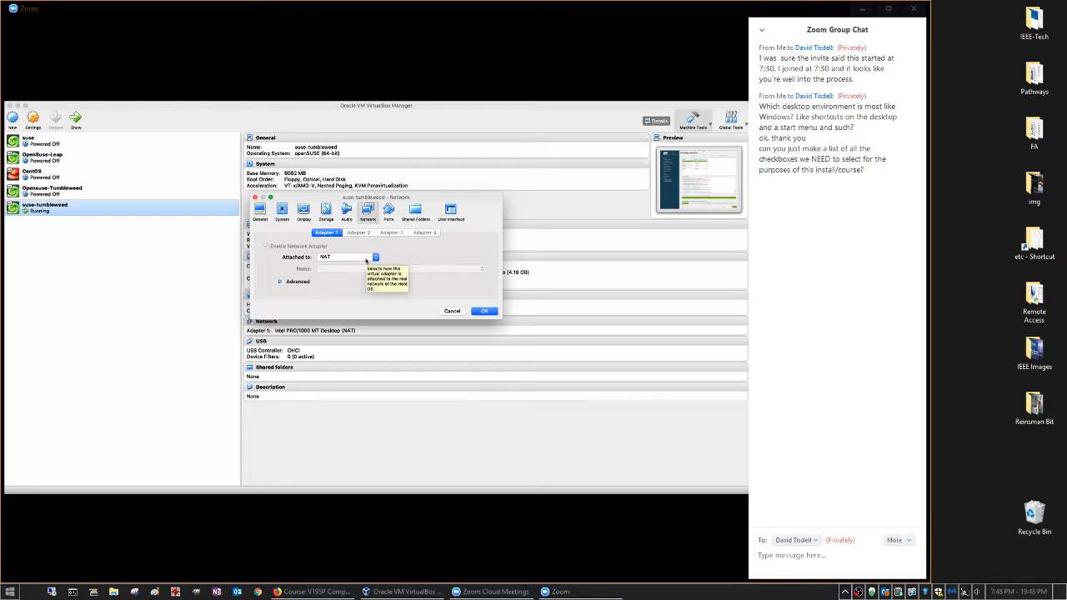
mouse_move(360, 277)
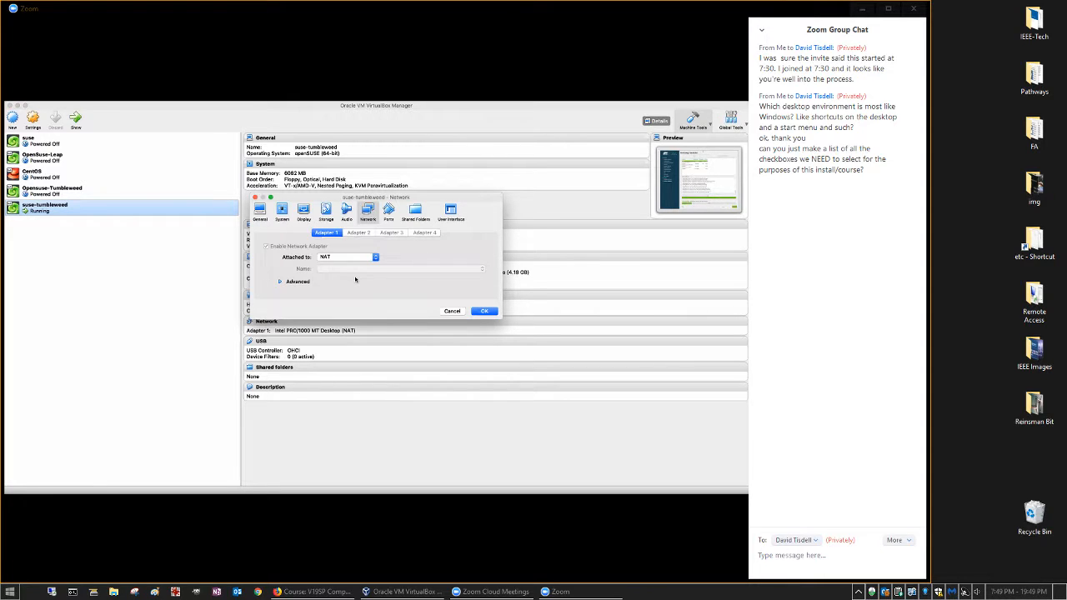
Attach Adapter 1 as Bridged Adapter over en1: Wi-Fi (AirPort).
click(374, 257)
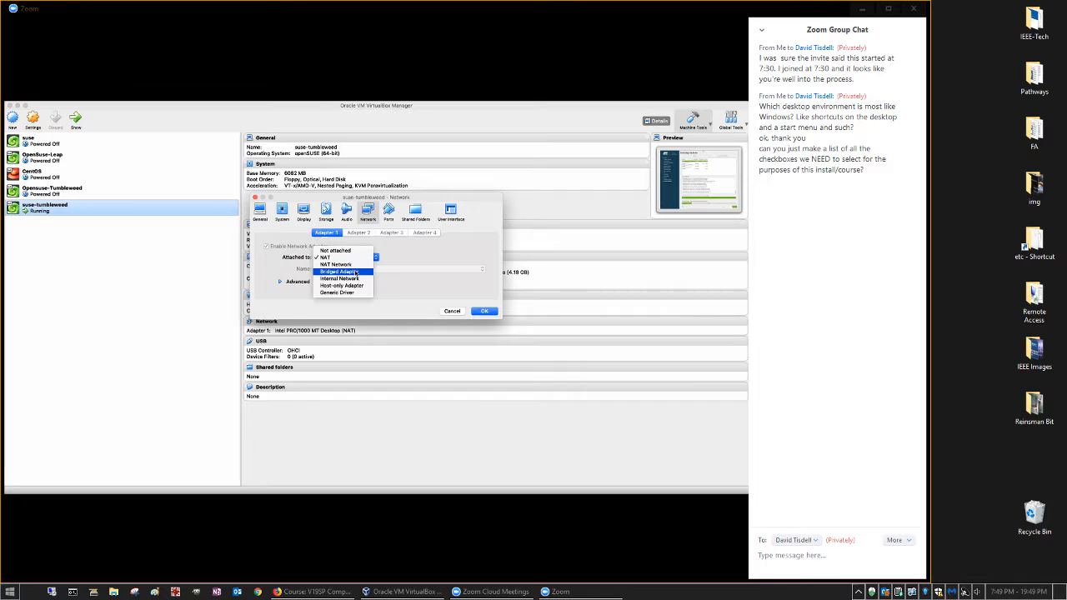
click(338, 271)
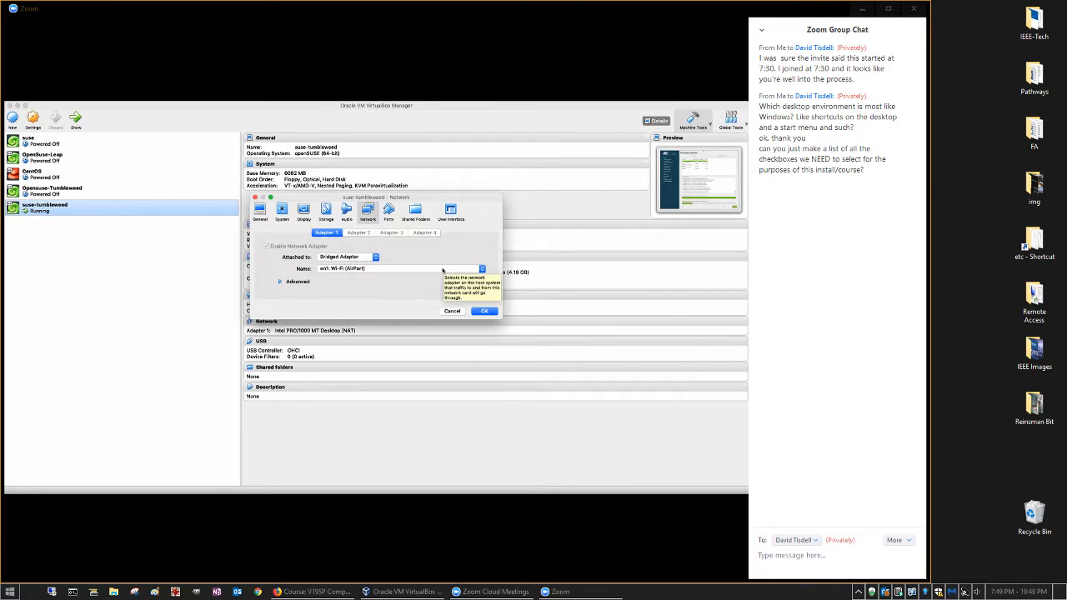
mouse_move(414, 292)
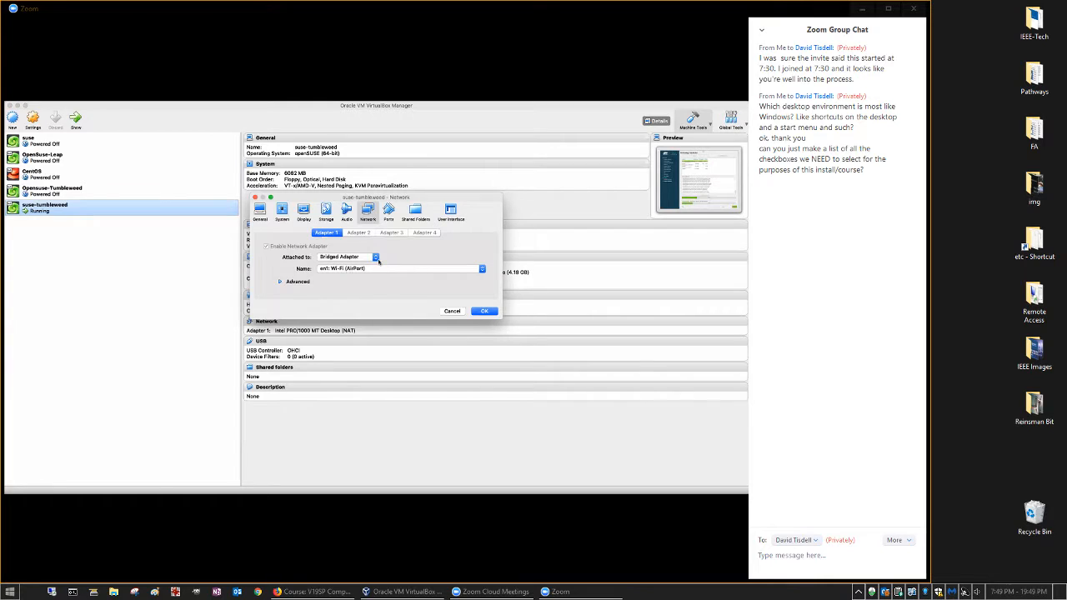
mouse_move(346, 257)
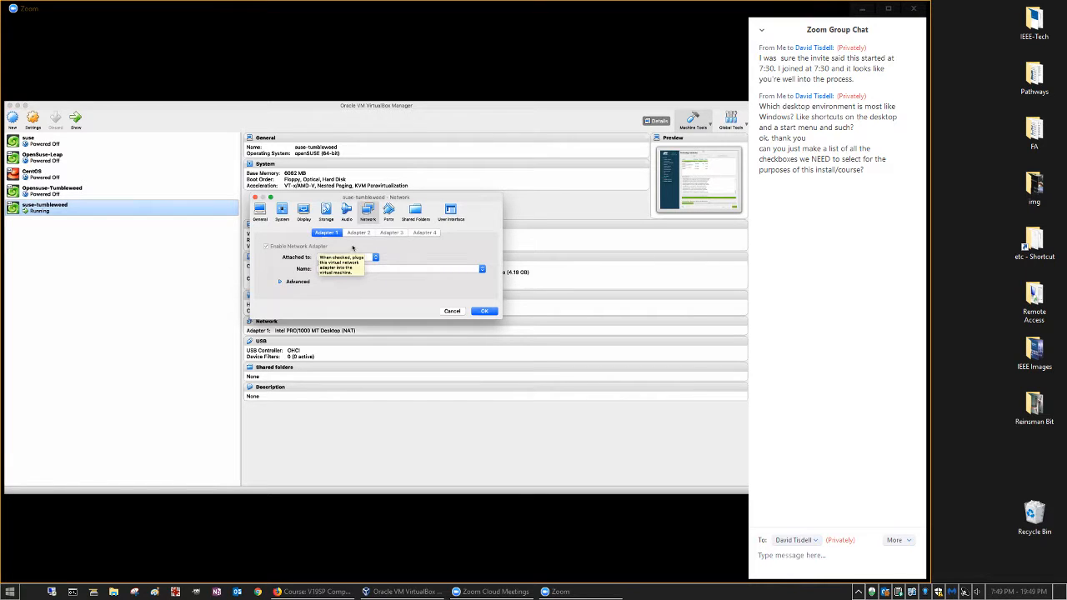
click(374, 257)
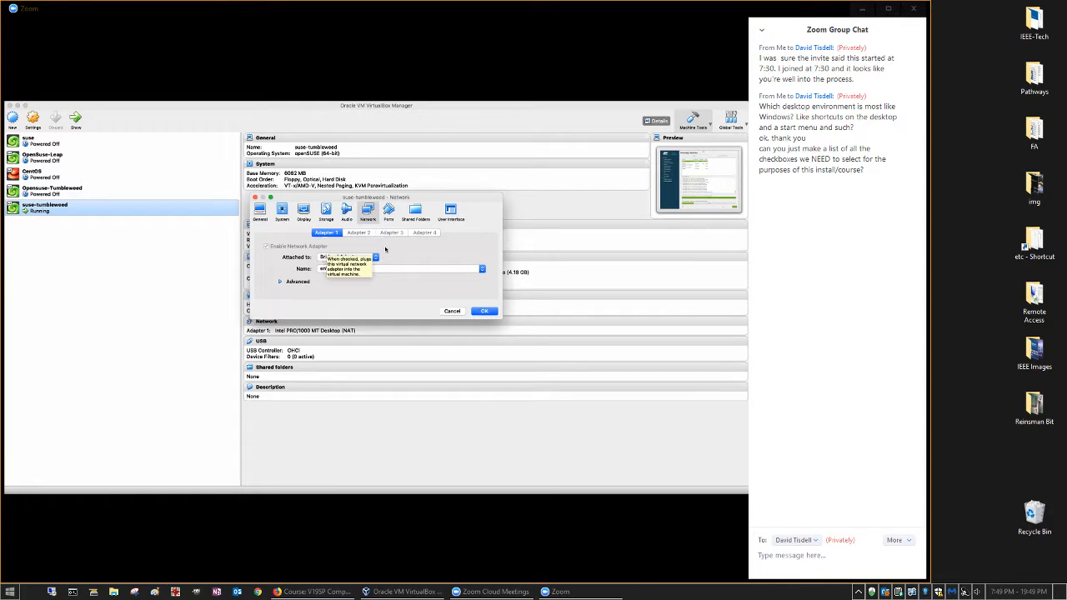
click(375, 256)
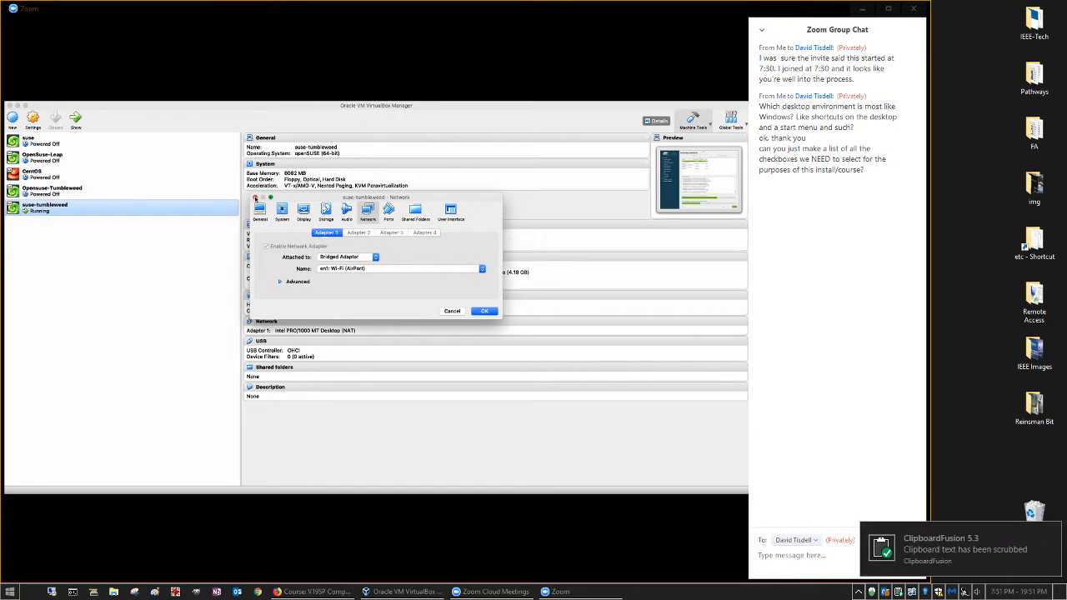
Close network settings and browse the suse and Opensuse-Tumbleweed machine details.
click(484, 311)
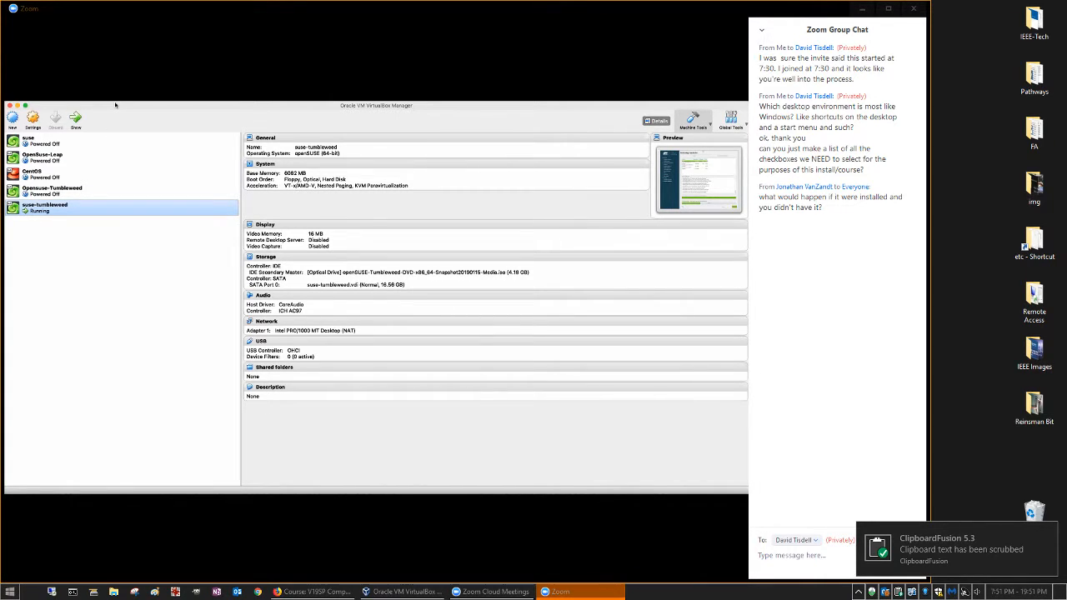
right_click(45, 207)
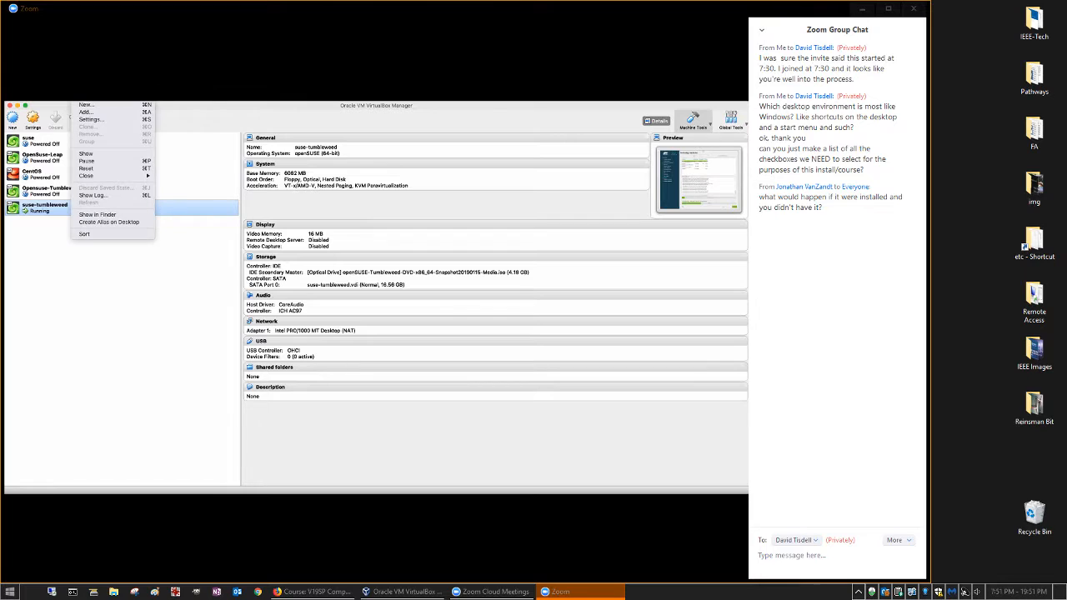
mouse_move(86, 168)
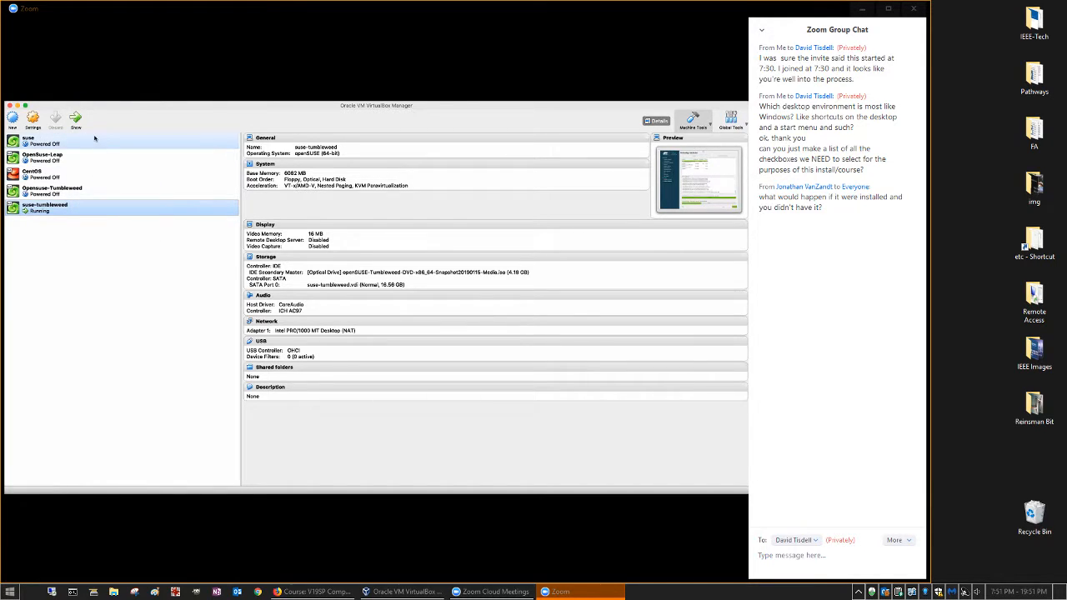
click(29, 140)
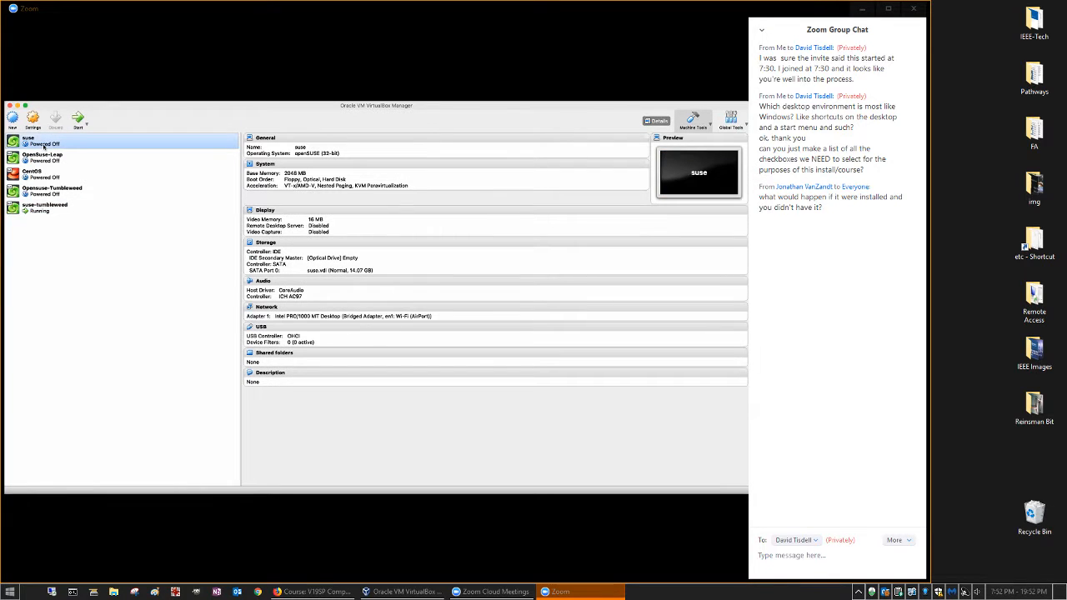
click(54, 190)
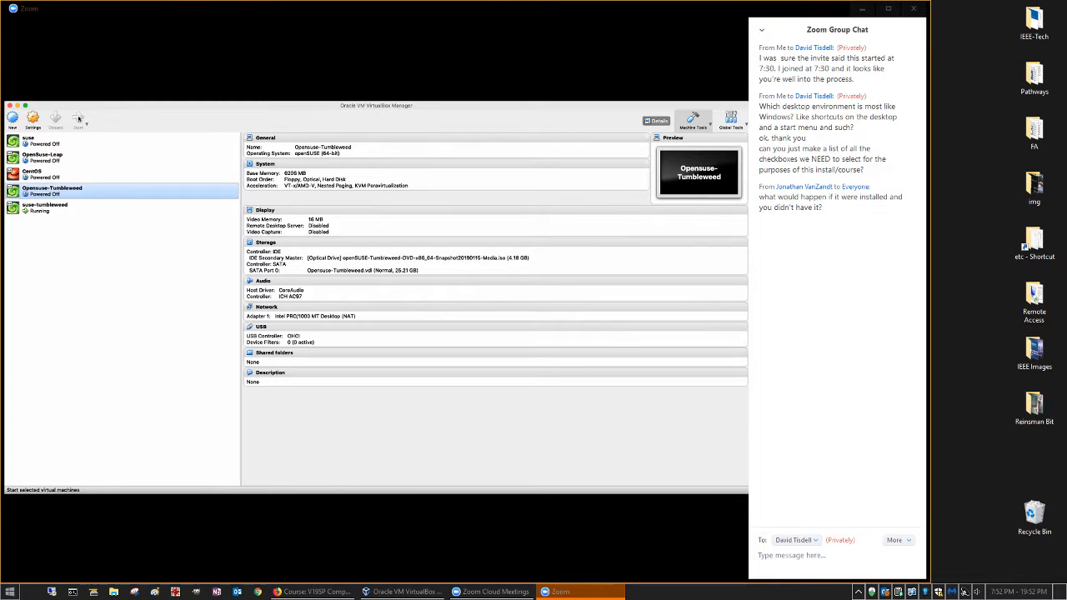
Compare suse-tumbleweed details, then select the Opensuse-Tumbleweed VM's Details pane.
click(45, 207)
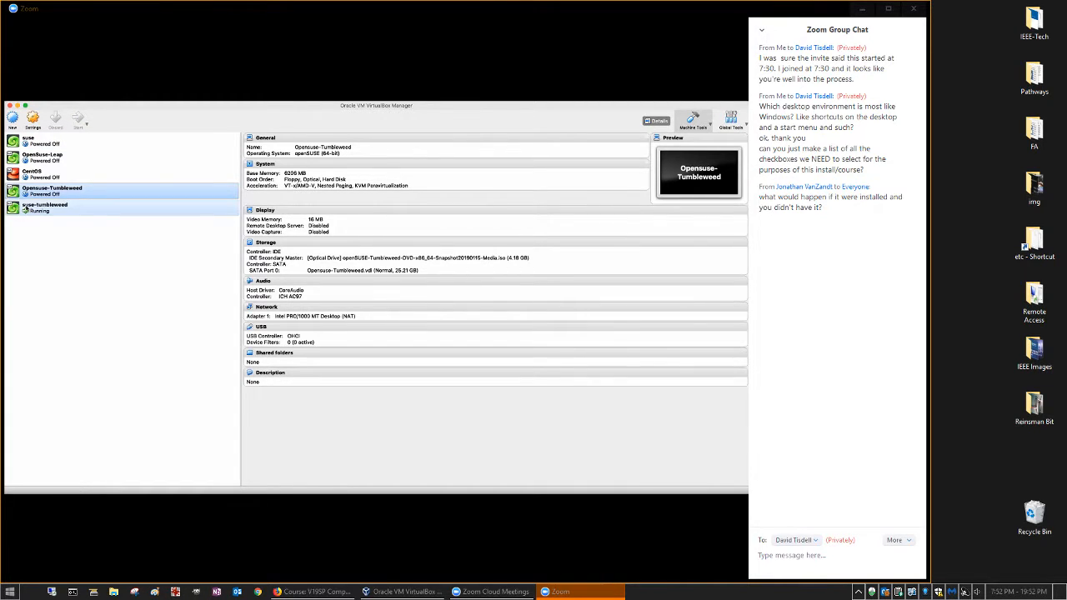
click(46, 207)
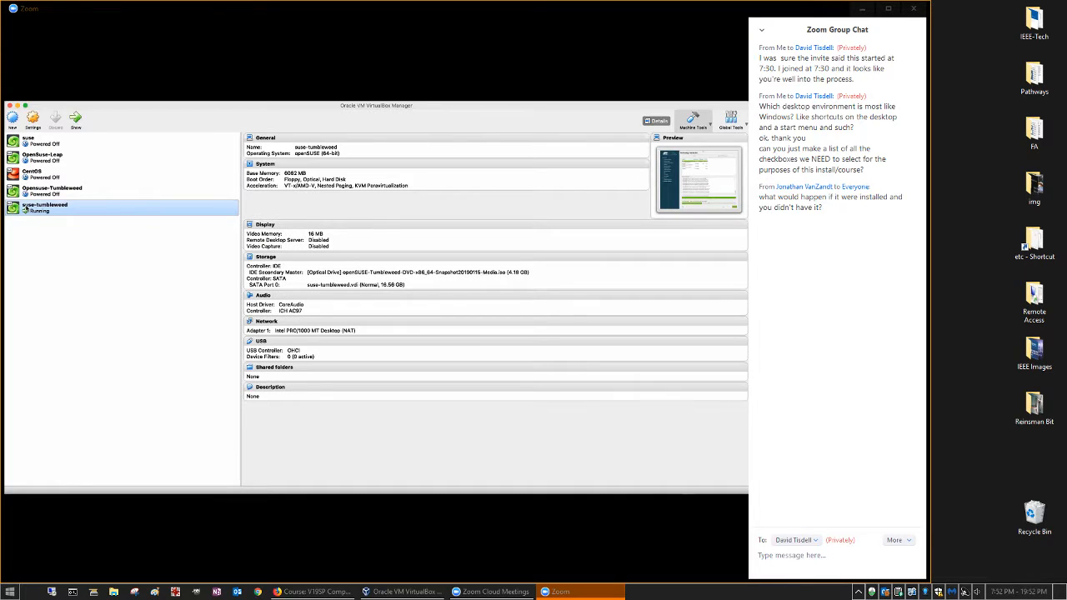
click(52, 187)
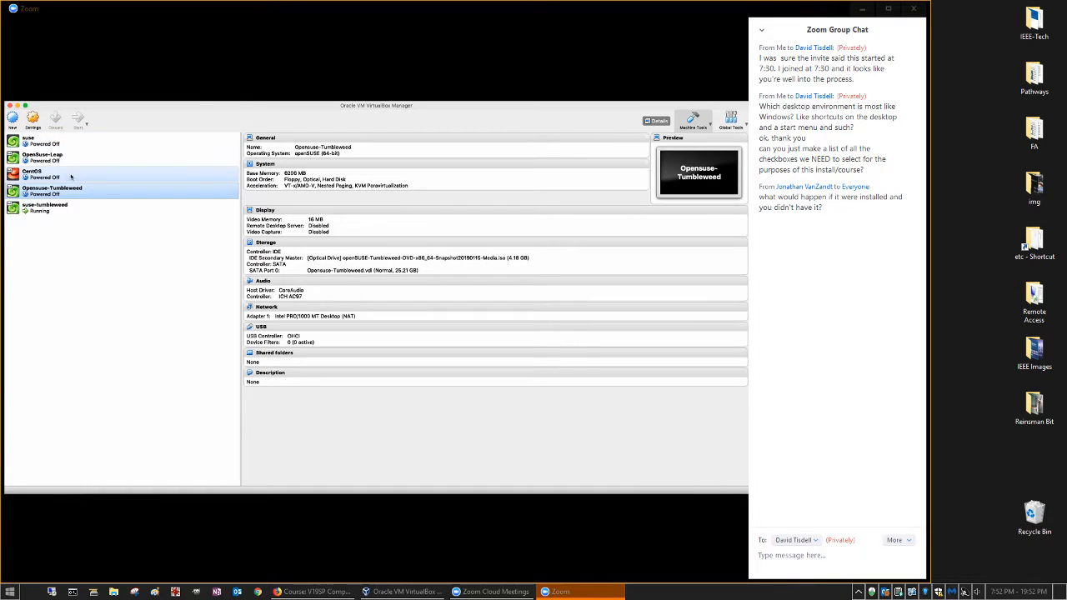
right_click(52, 188)
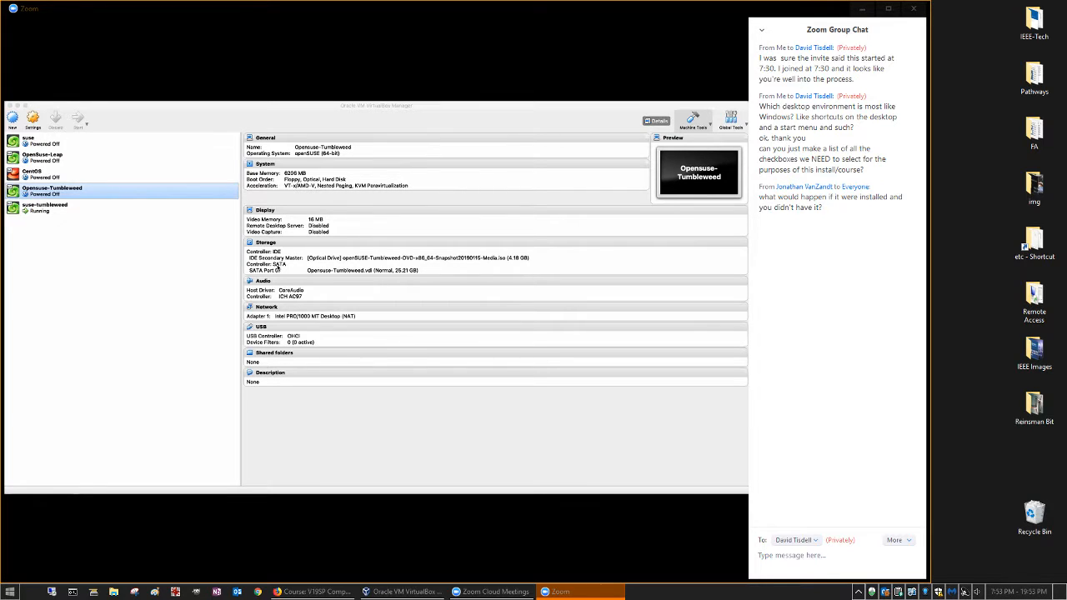
mouse_move(356, 306)
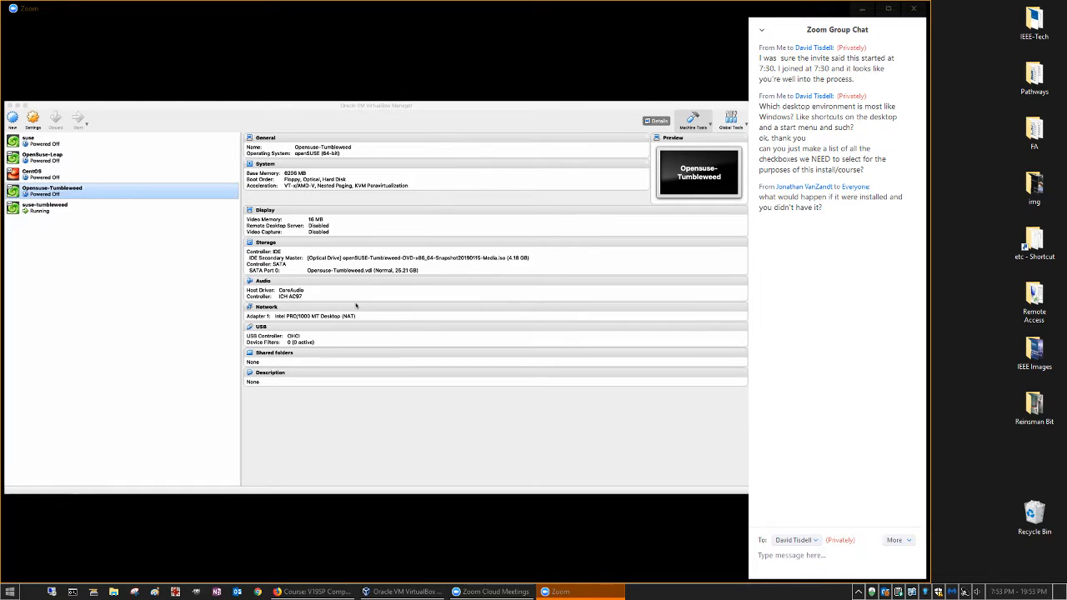
mouse_move(70, 218)
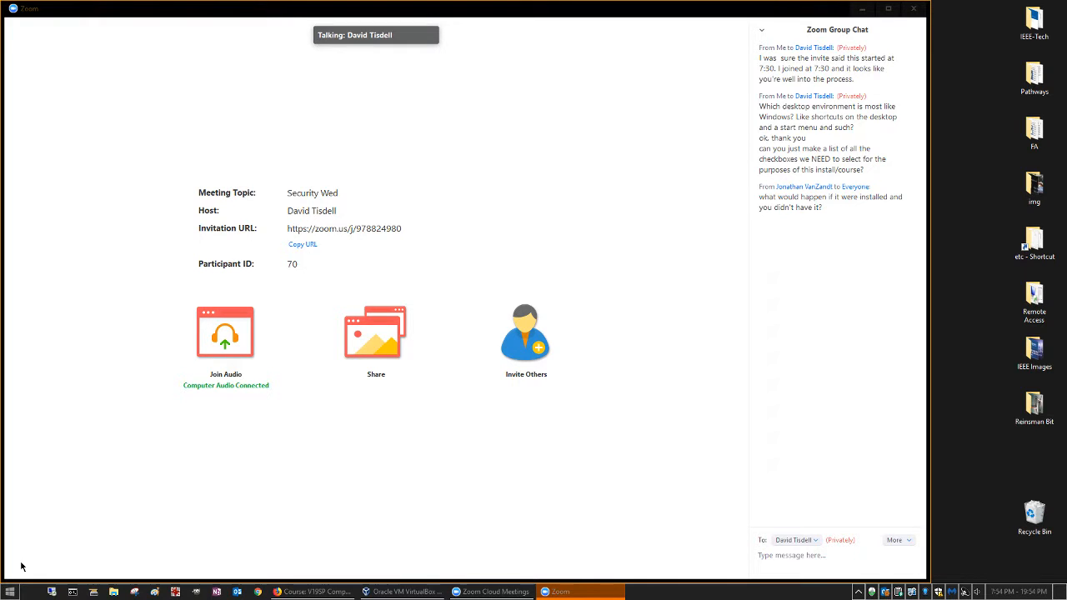
mouse_move(238, 431)
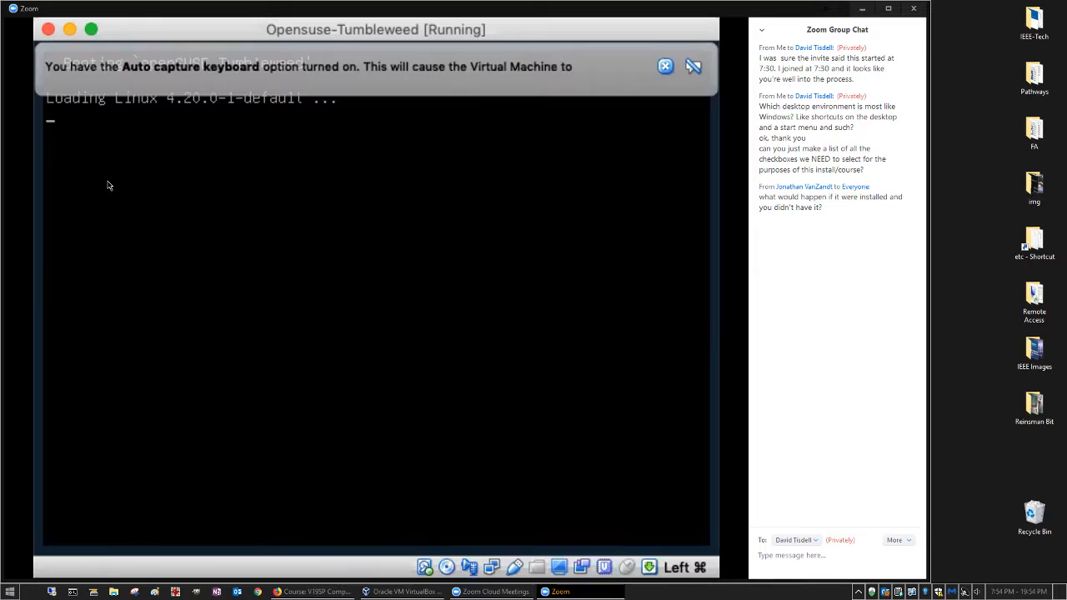
Dismiss the VirtualBox notification banner covering the openSUSE boot screen.
click(665, 66)
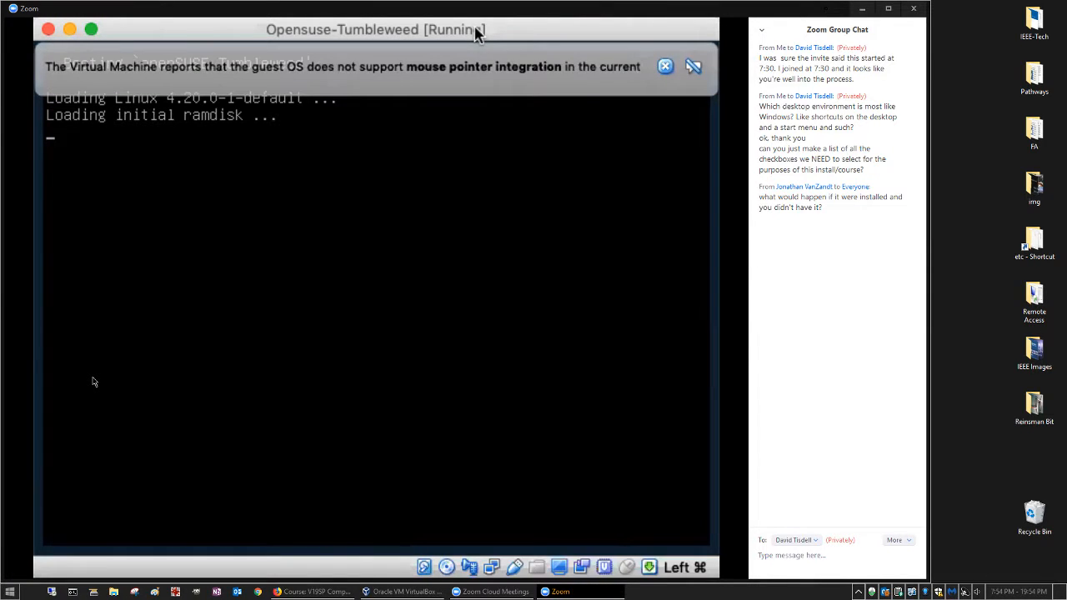
click(665, 66)
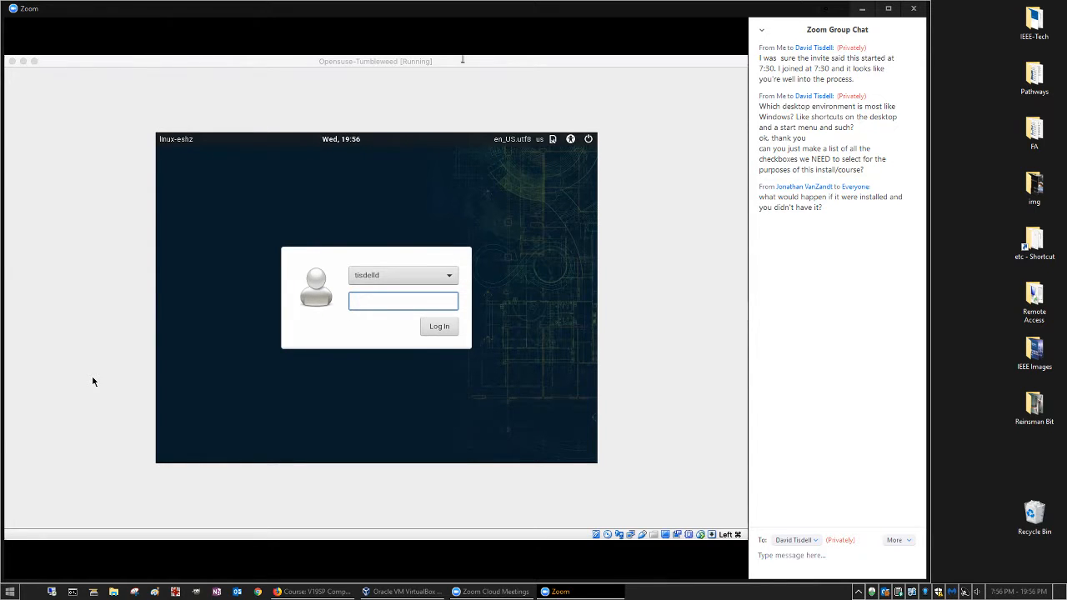
Focus the openSUSE password field, then close the course web page window from the taskbar.
click(403, 300)
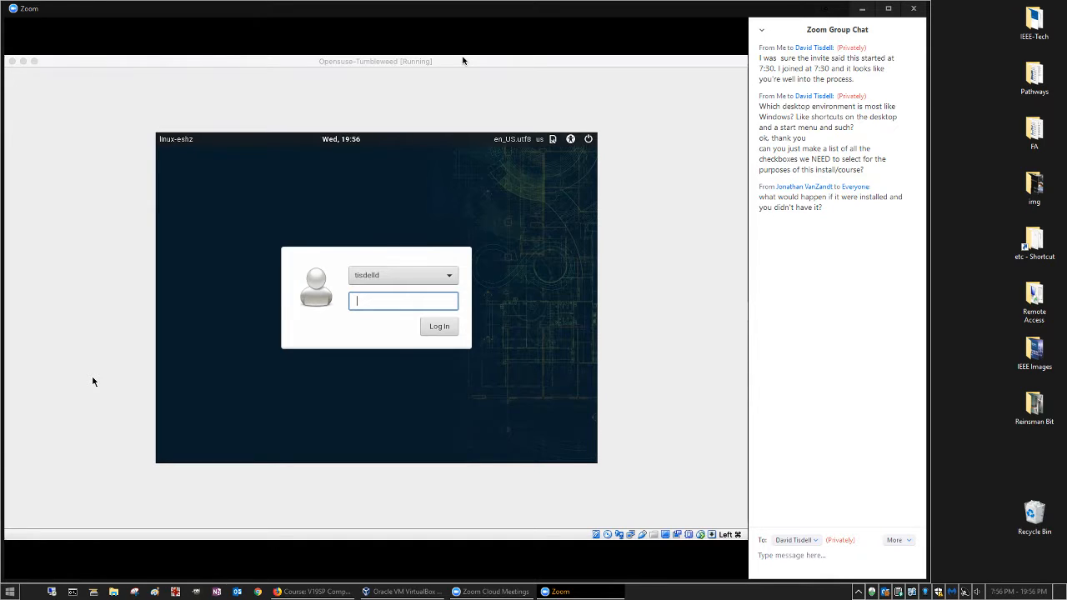
mouse_move(498, 107)
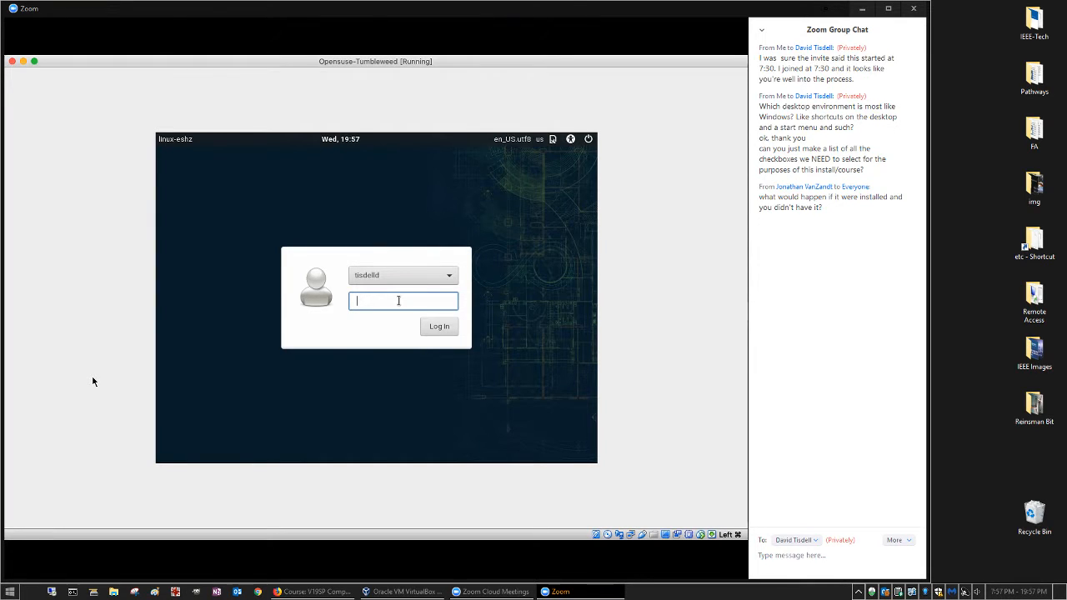
mouse_move(313, 592)
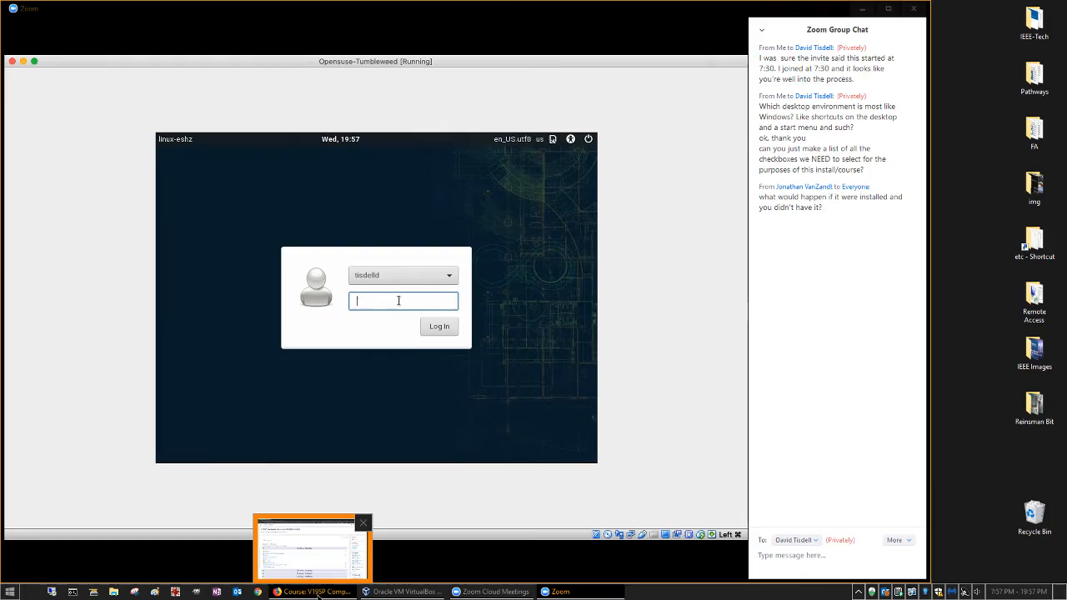
click(313, 592)
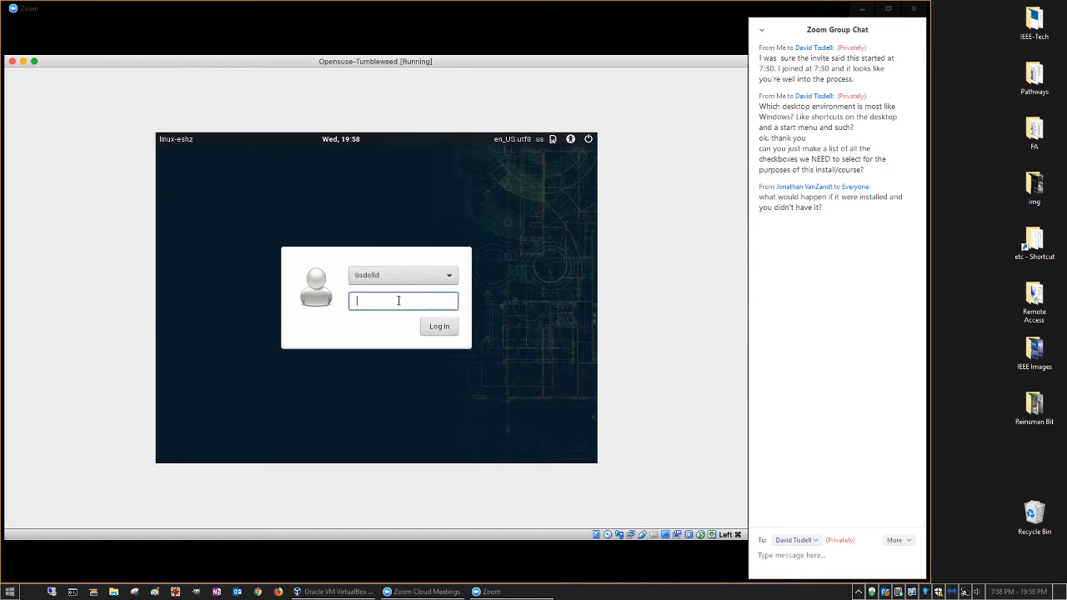
Enter the tisdelld account password and log in to the openSUSE desktop.
text(•)
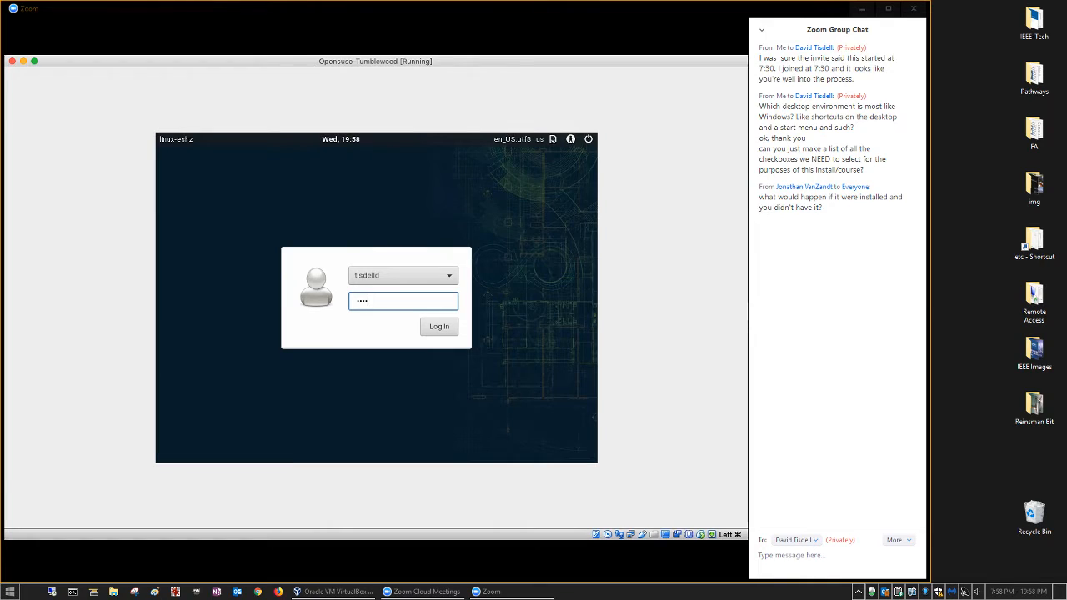
text(••••)
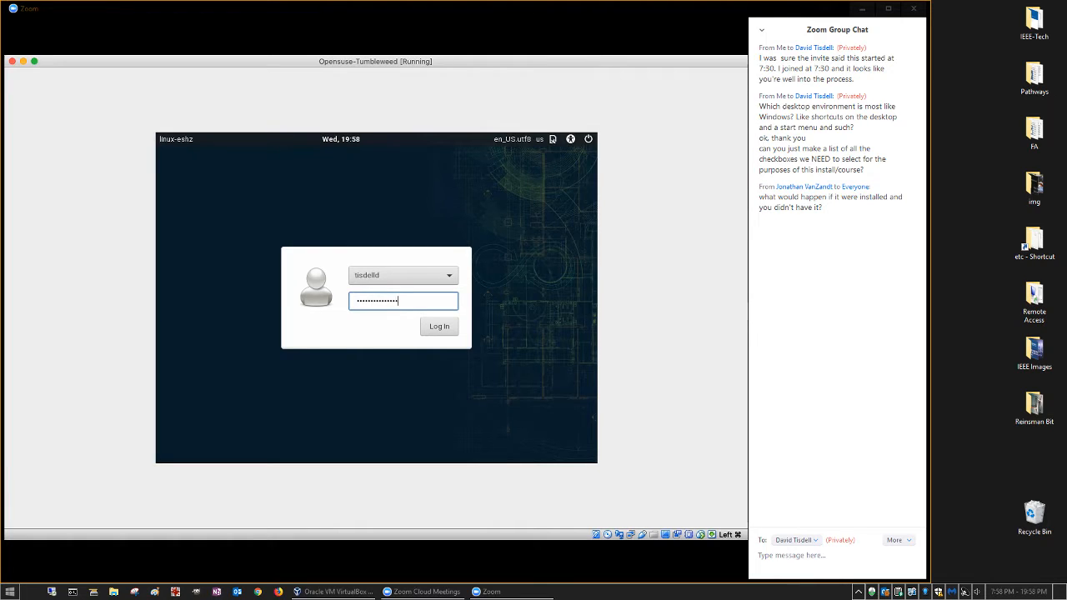
click(439, 326)
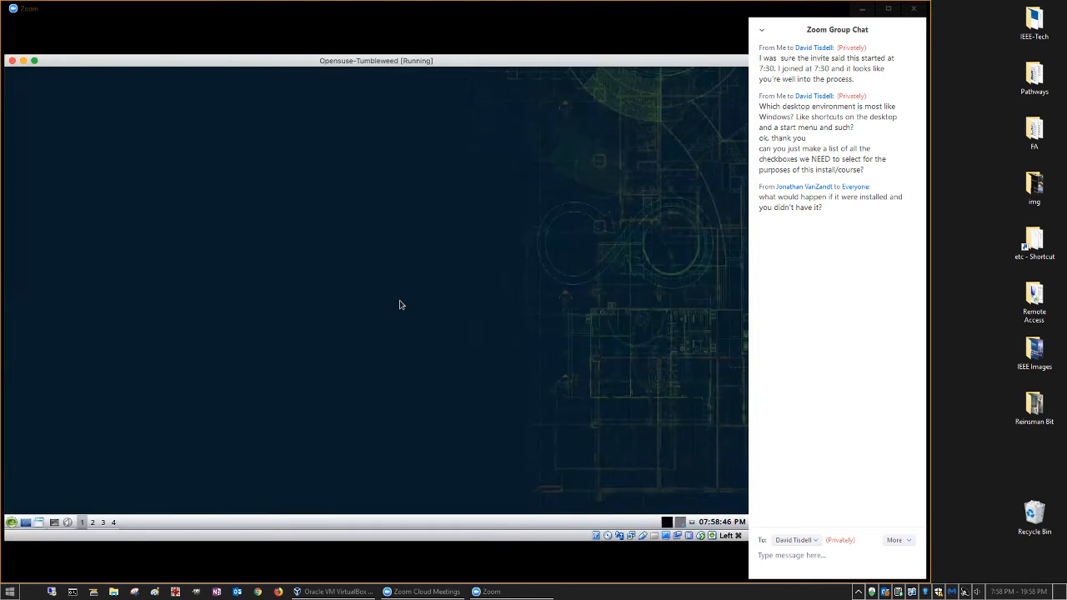
mouse_move(416, 239)
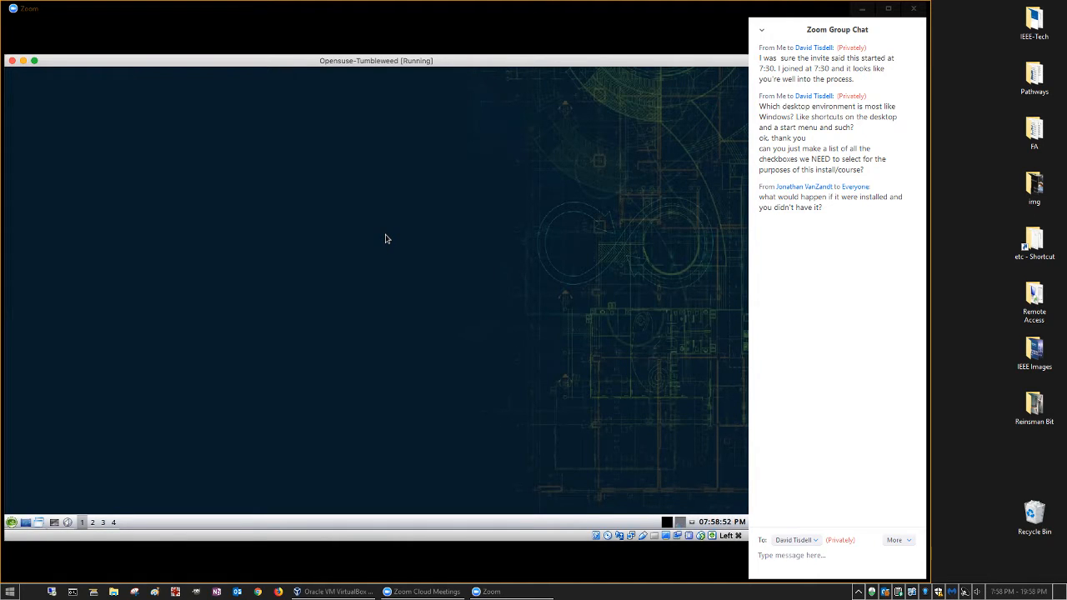
mouse_move(435, 243)
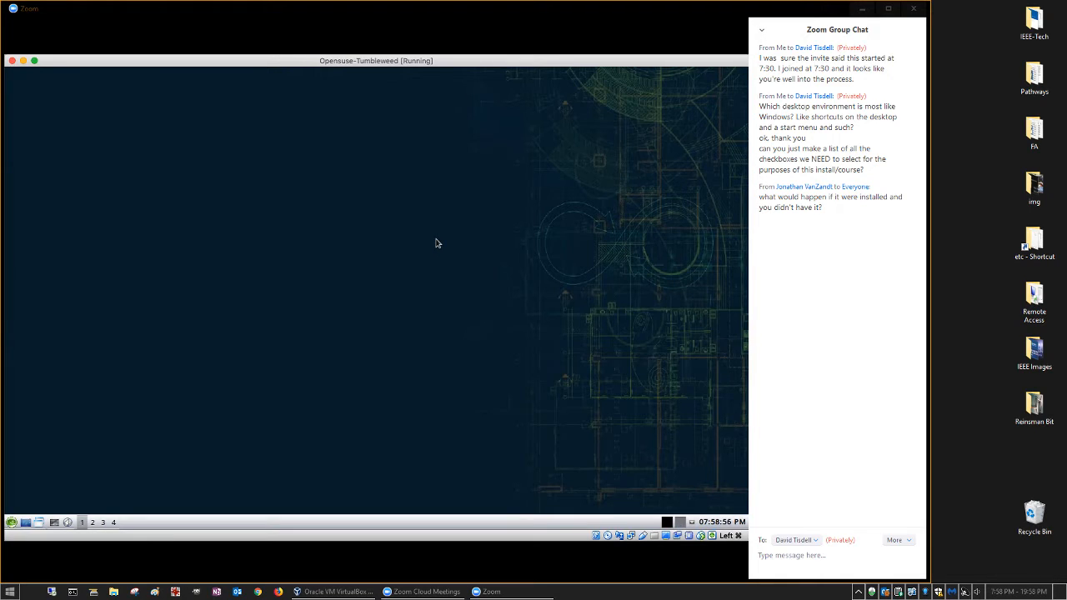
mouse_move(289, 300)
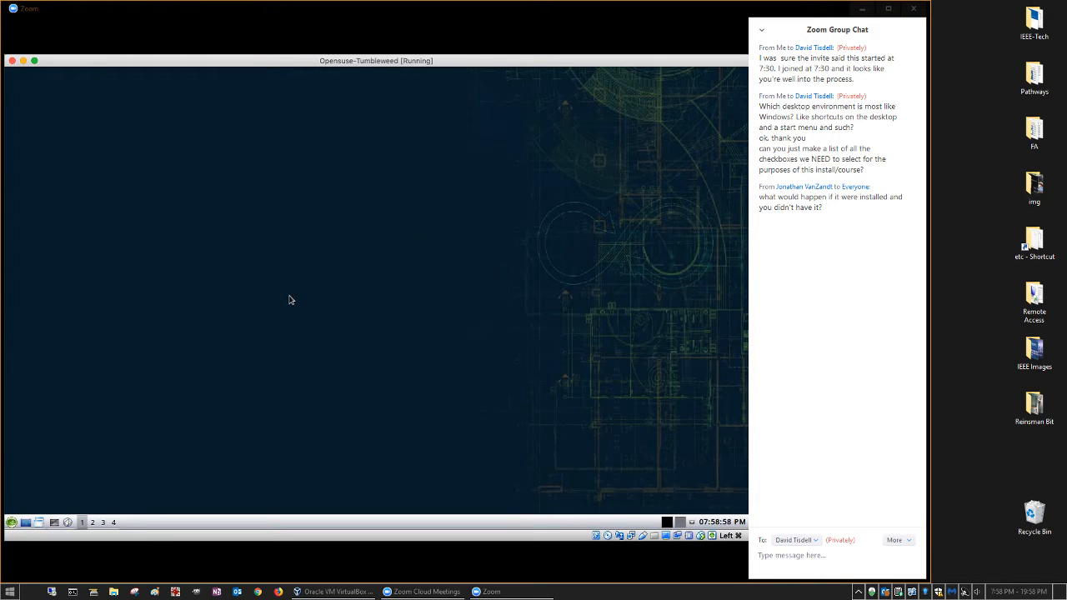